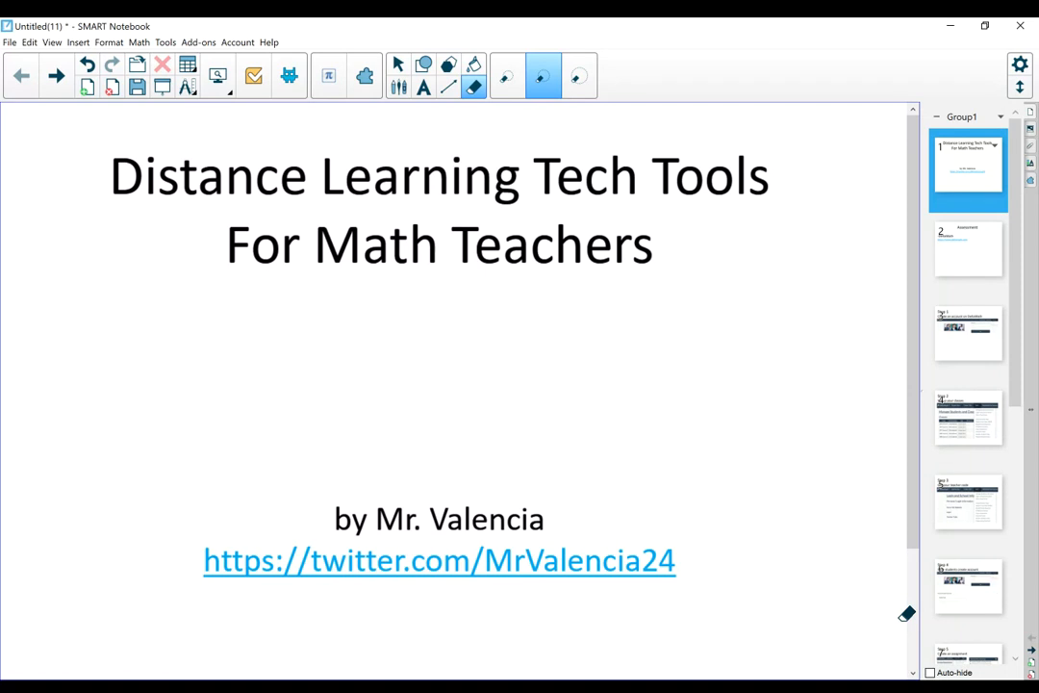
Advance from the title slide past Assessment to the Step 1 DeltaMath account slide
{"action": "left_click", "coordinate": [967, 248]}
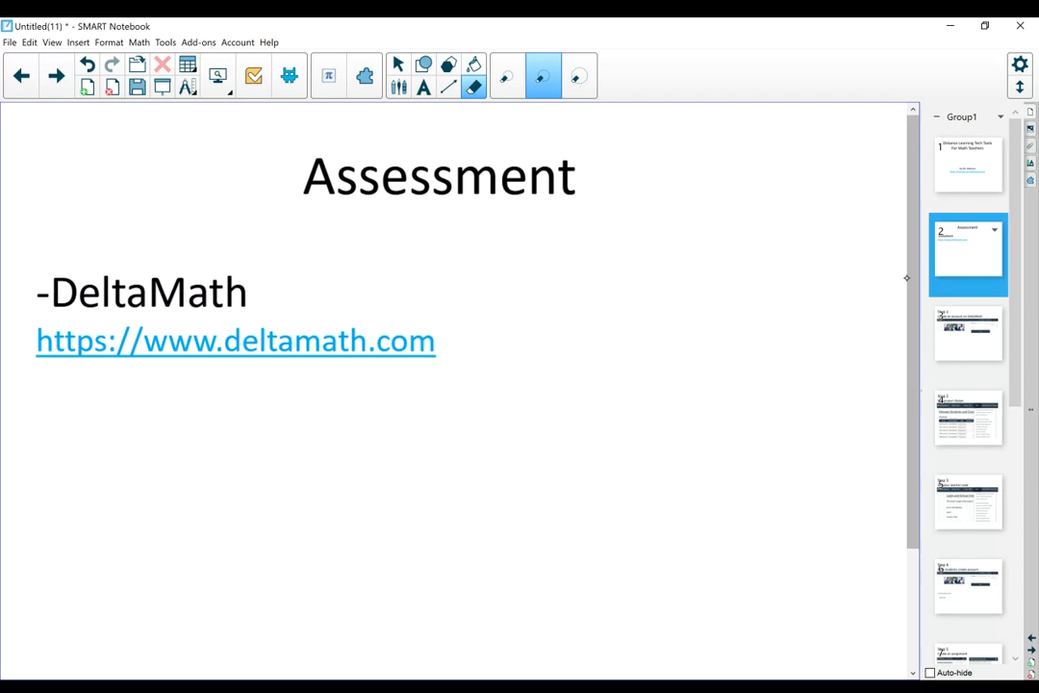
{"action": "scroll", "scroll_direction": "down", "scroll_amount": 3}
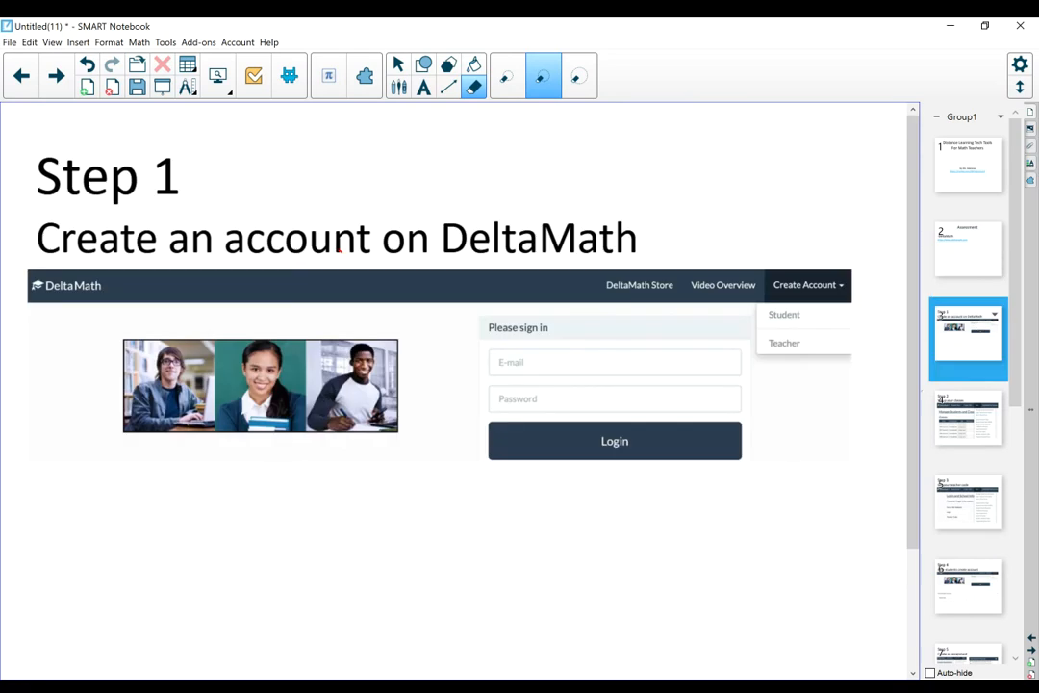
Scroll down to the Step 2 'Set up your classes' slide
{"action": "scroll", "scroll_direction": "down", "scroll_amount": 3}
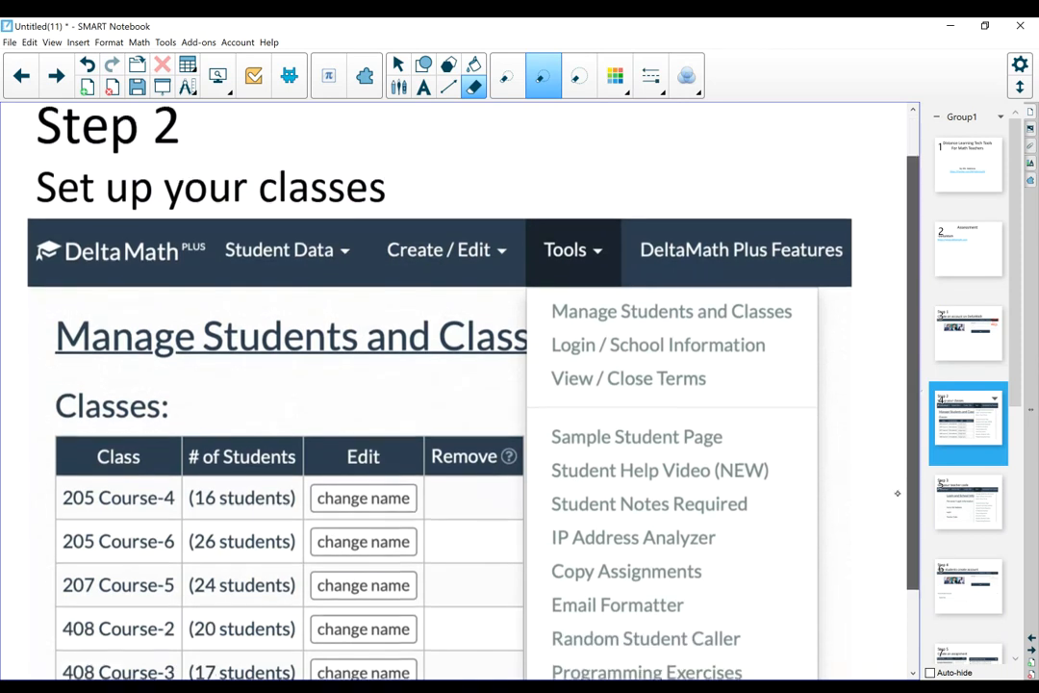
Circle Tools and Manage Students and Classes in red, then move to Step 3
{"action": "scroll", "scroll_direction": "down", "scroll_amount": 3}
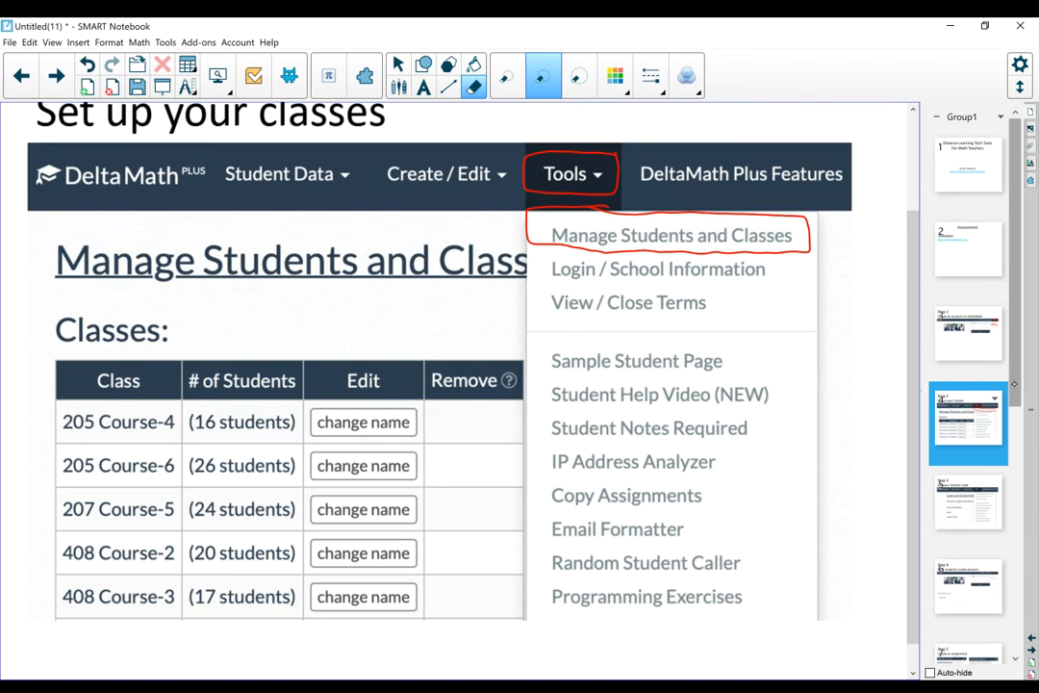
{"action": "scroll", "scroll_direction": "down", "scroll_amount": 3}
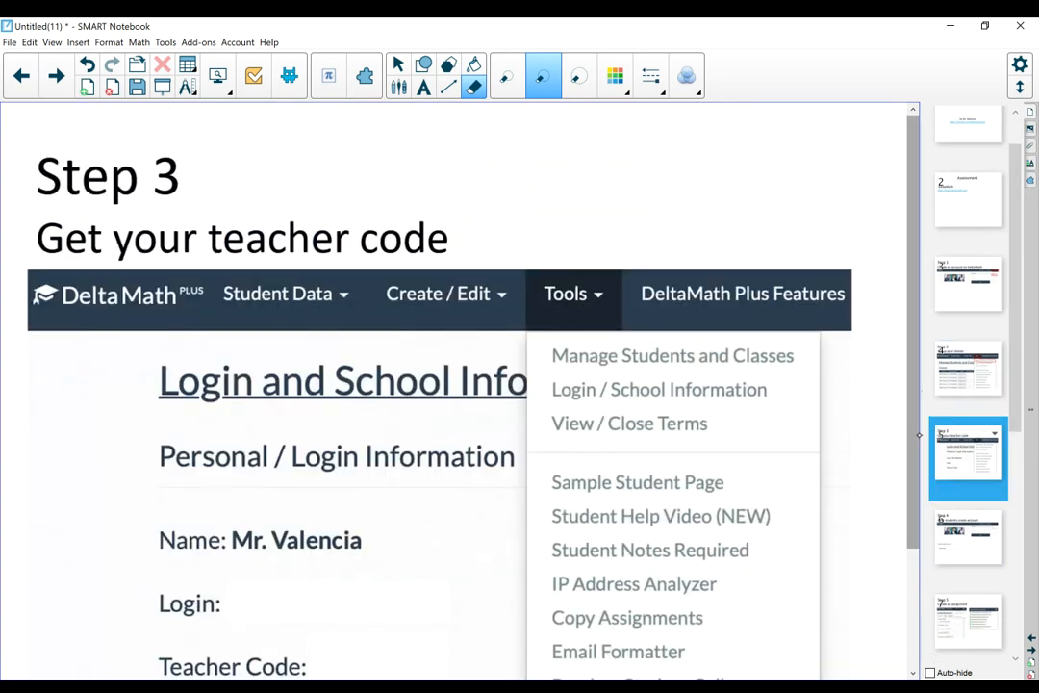
Circle Tools and Login / School Information, write 123456 beside Teacher Code, reach Step 4
{"action": "scroll", "scroll_direction": "down", "scroll_amount": 3}
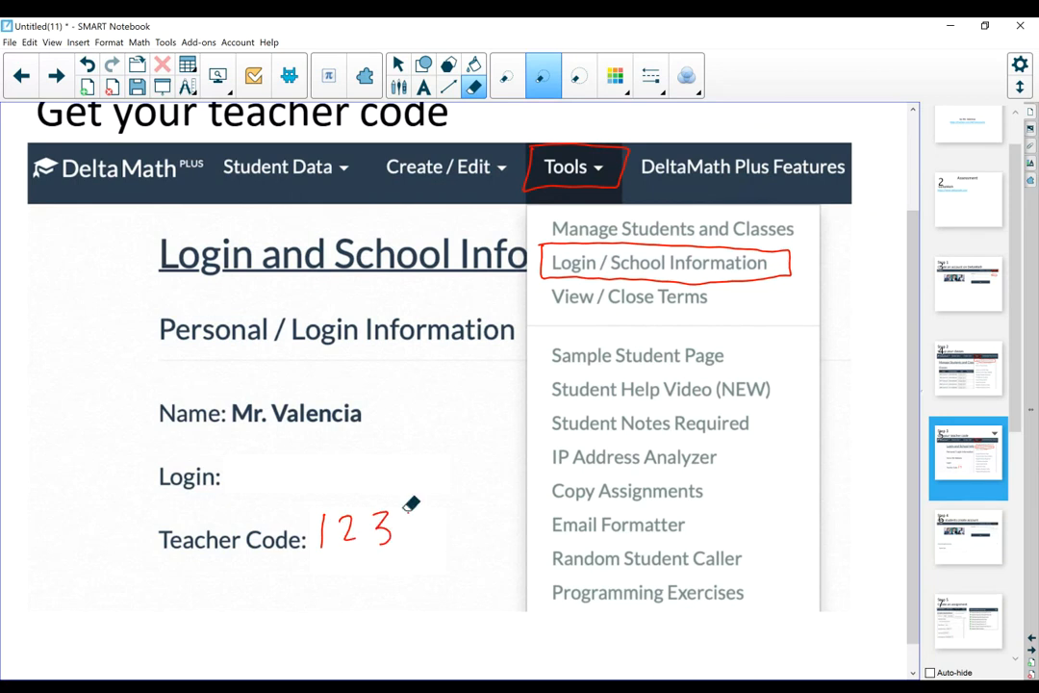
{"action": "left_click_drag", "start_coordinate": [405, 534], "coordinate": [491, 524]}
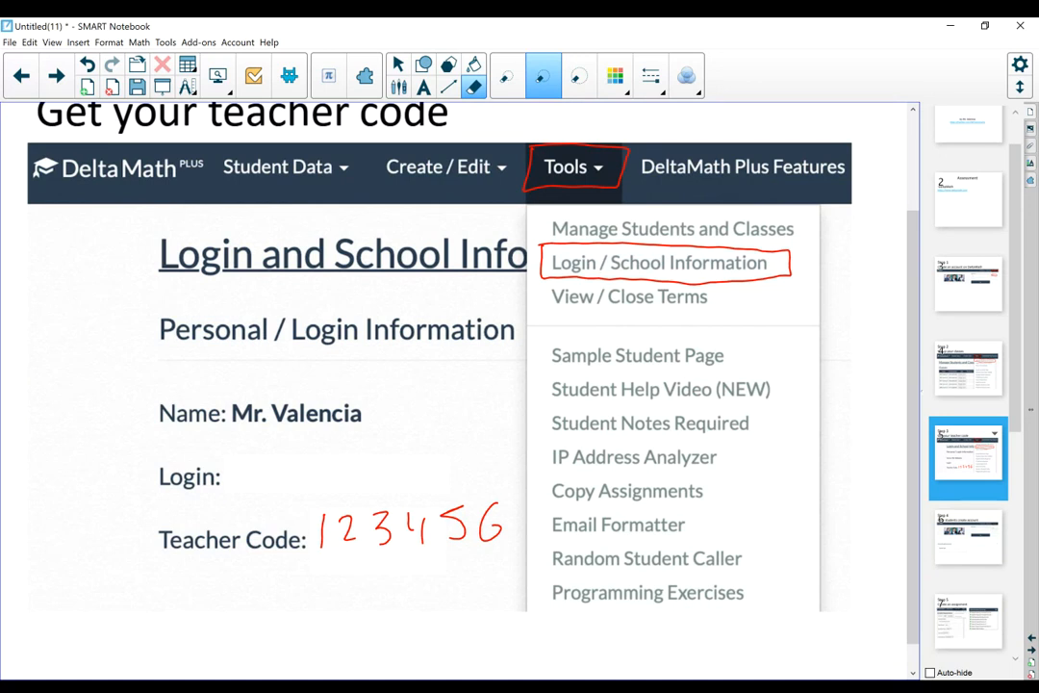
{"action": "scroll", "scroll_direction": "down", "scroll_amount": 3}
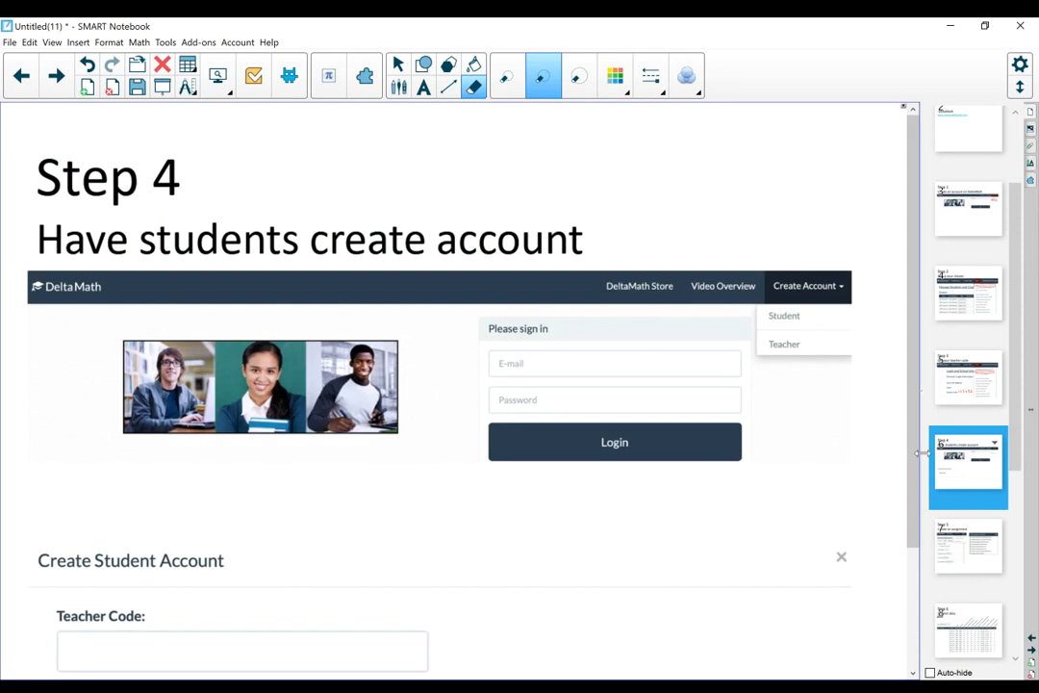
Circle Create Account and Student on Step 4 and write the sample code in its box
{"action": "scroll", "scroll_direction": "down", "scroll_amount": 3}
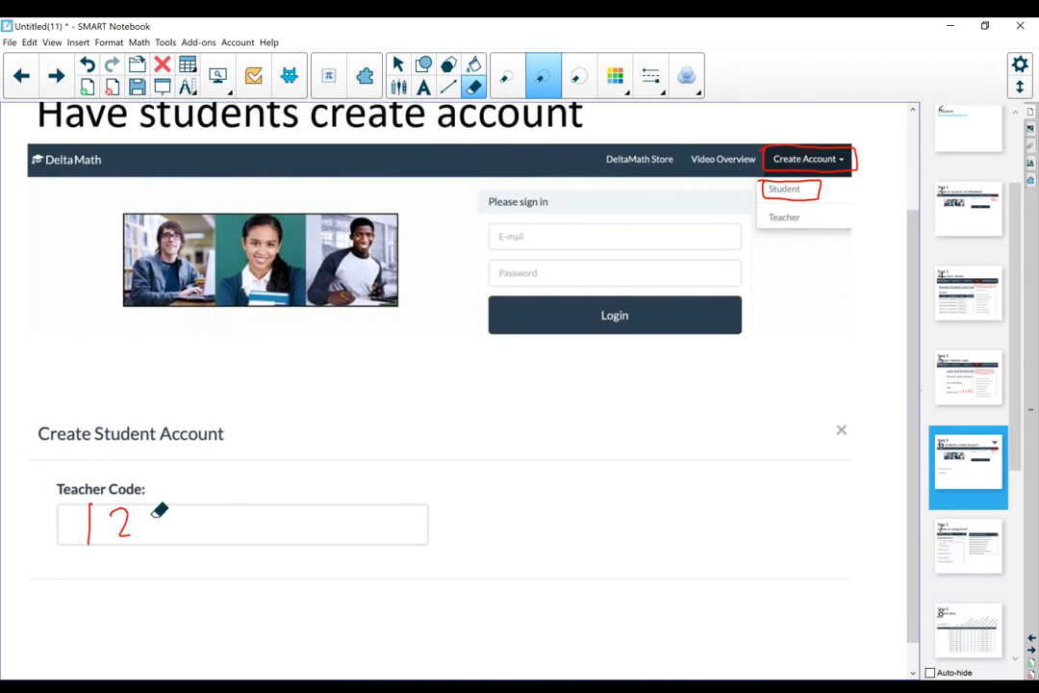
{"action": "left_click_drag", "start_coordinate": [135, 524], "coordinate": [274, 524]}
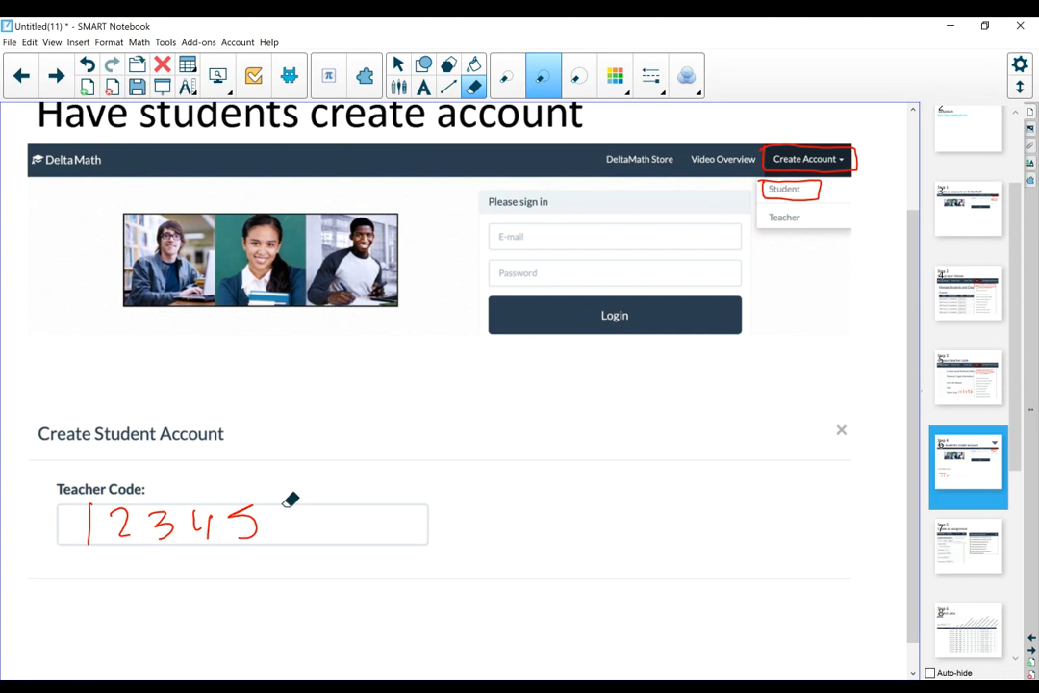
{"action": "left_click_drag", "start_coordinate": [289, 510], "coordinate": [284, 539]}
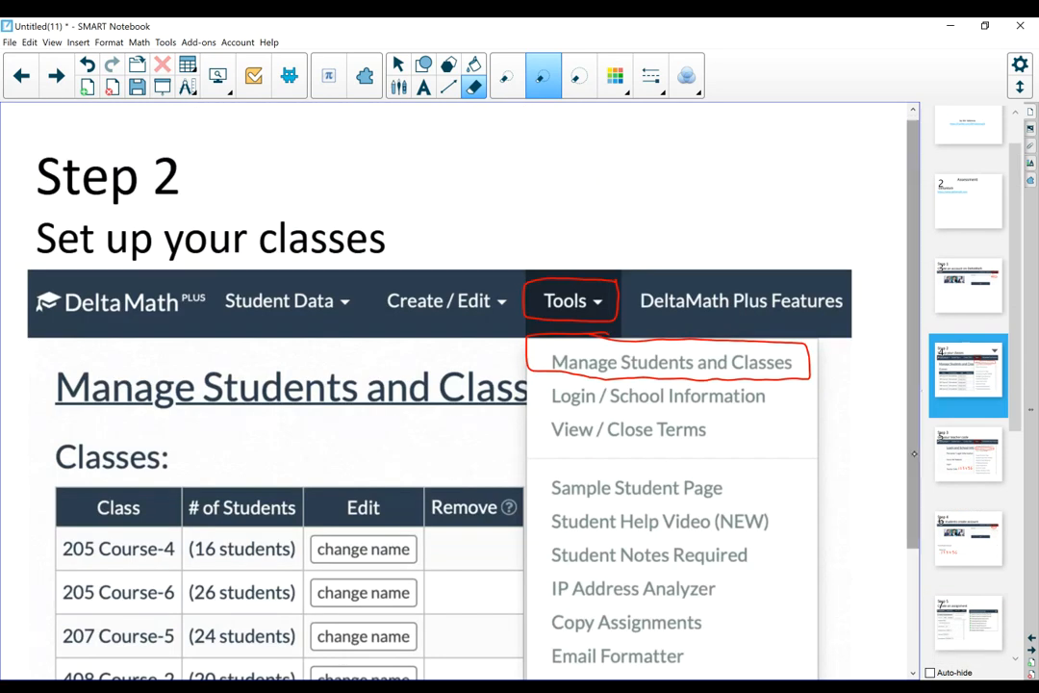
Select the Step 5 'Create an assignment' thumbnail in the page sorter
{"action": "scroll", "scroll_direction": "down", "scroll_amount": 3}
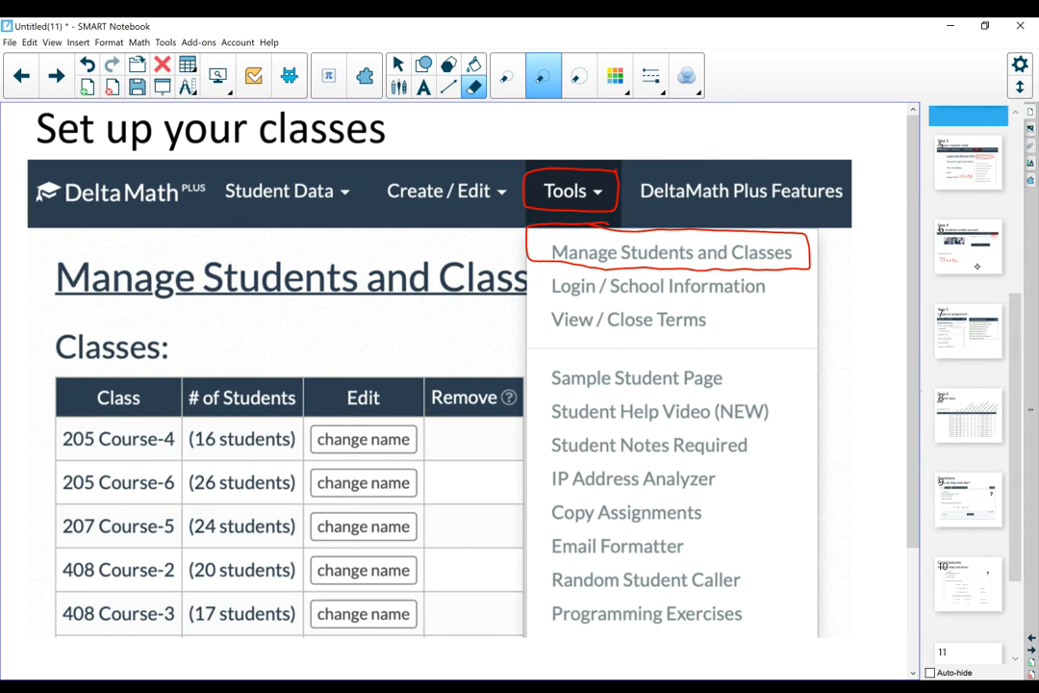
{"action": "left_click", "coordinate": [968, 251]}
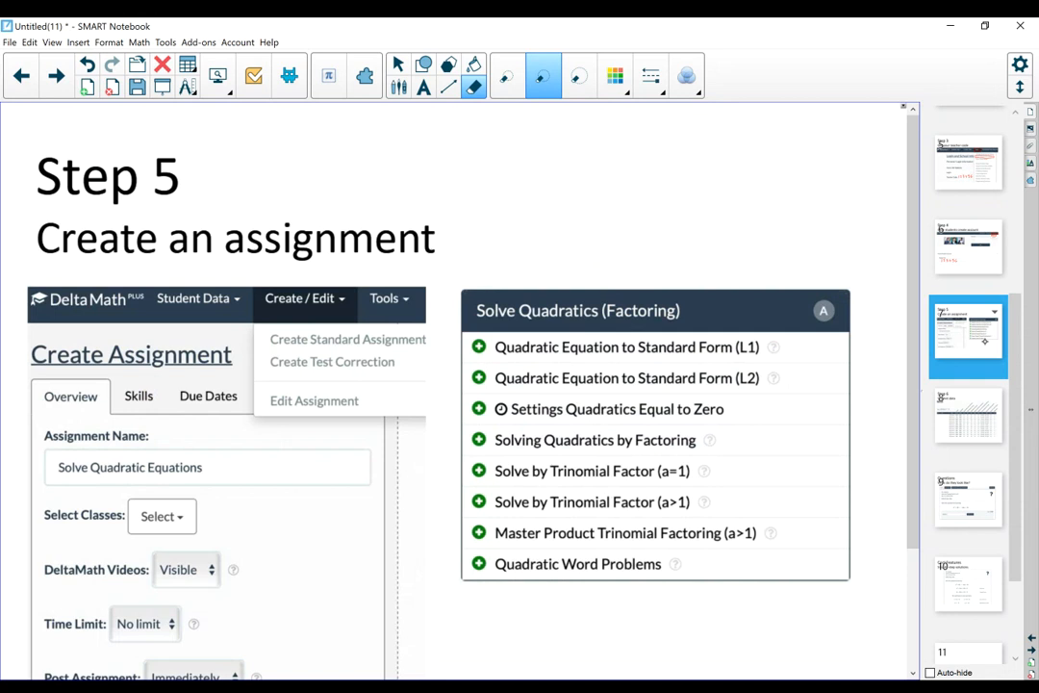
Circle Create / Edit, Create Standard Assignment and Due Dates in red, then reach Step 6
{"action": "scroll", "scroll_direction": "down", "scroll_amount": 3}
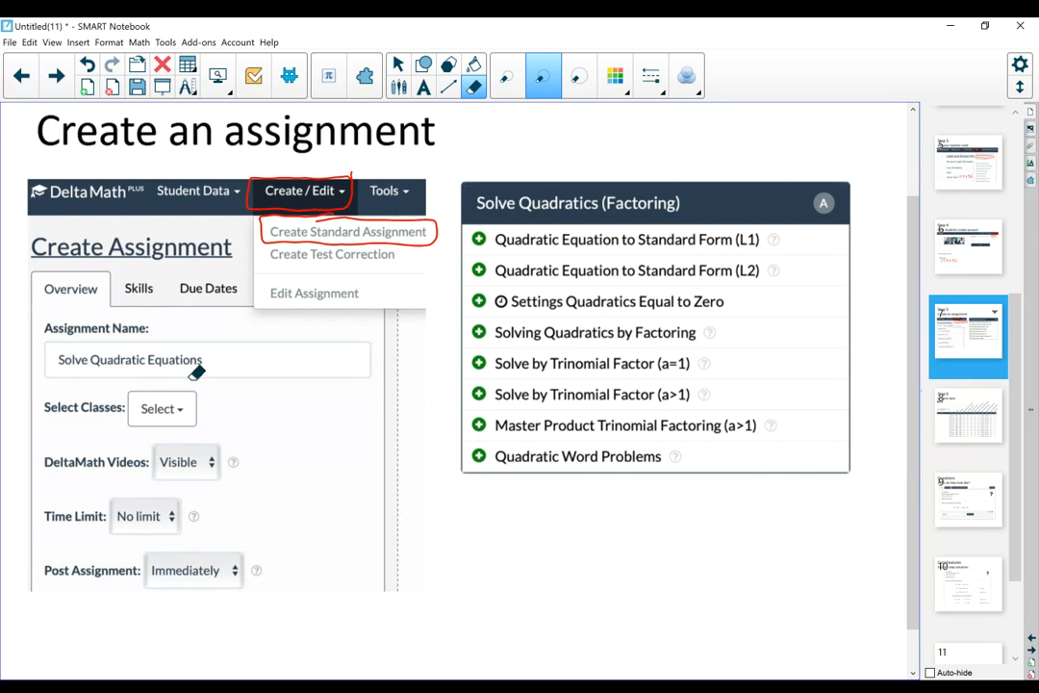
{"action": "mouse_move", "coordinate": [178, 395]}
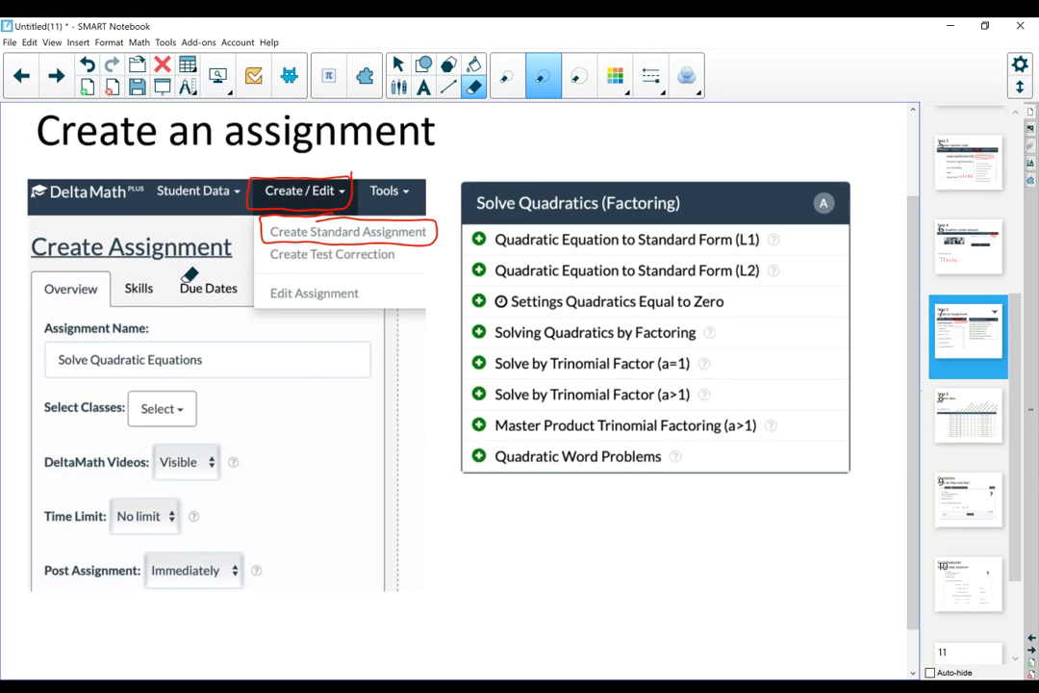
{"action": "left_click_drag", "start_coordinate": [173, 298], "coordinate": [236, 293]}
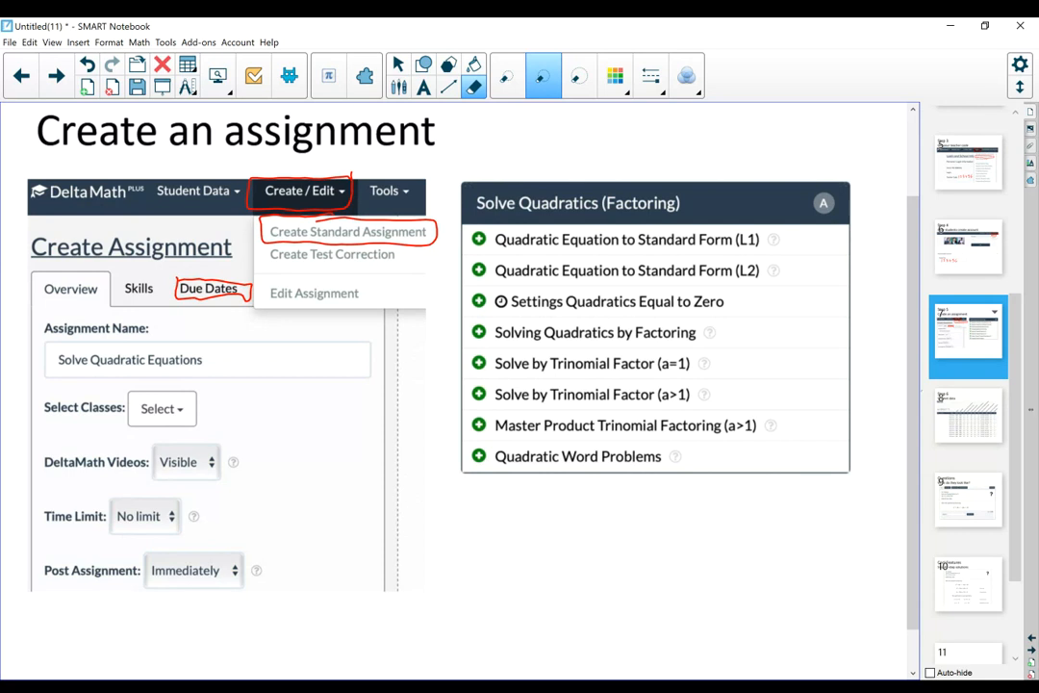
{"action": "left_click_drag", "start_coordinate": [118, 298], "coordinate": [162, 293]}
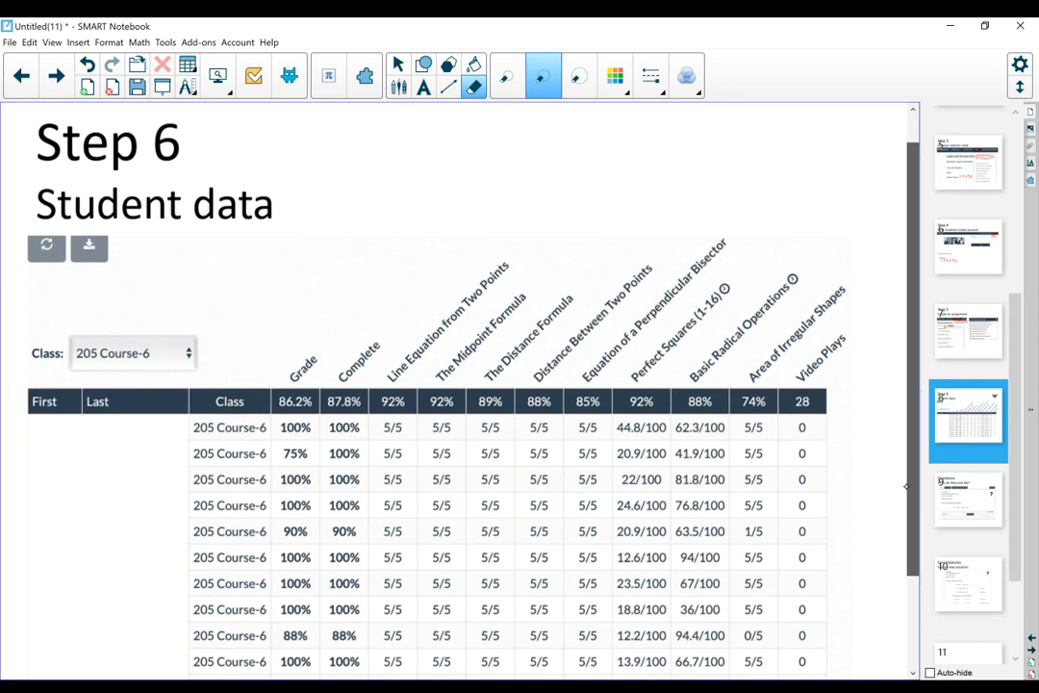
Scroll the Step 6 student data slide to reveal more of the class score table
{"action": "scroll", "scroll_direction": "down", "scroll_amount": 3}
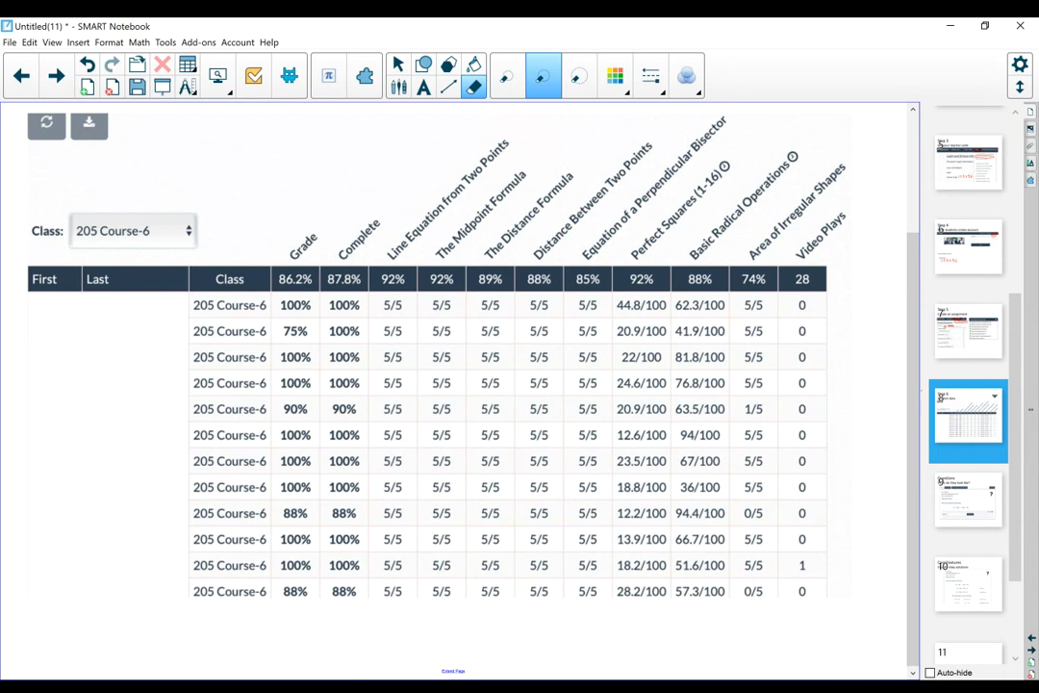
{"action": "mouse_move", "coordinate": [419, 231]}
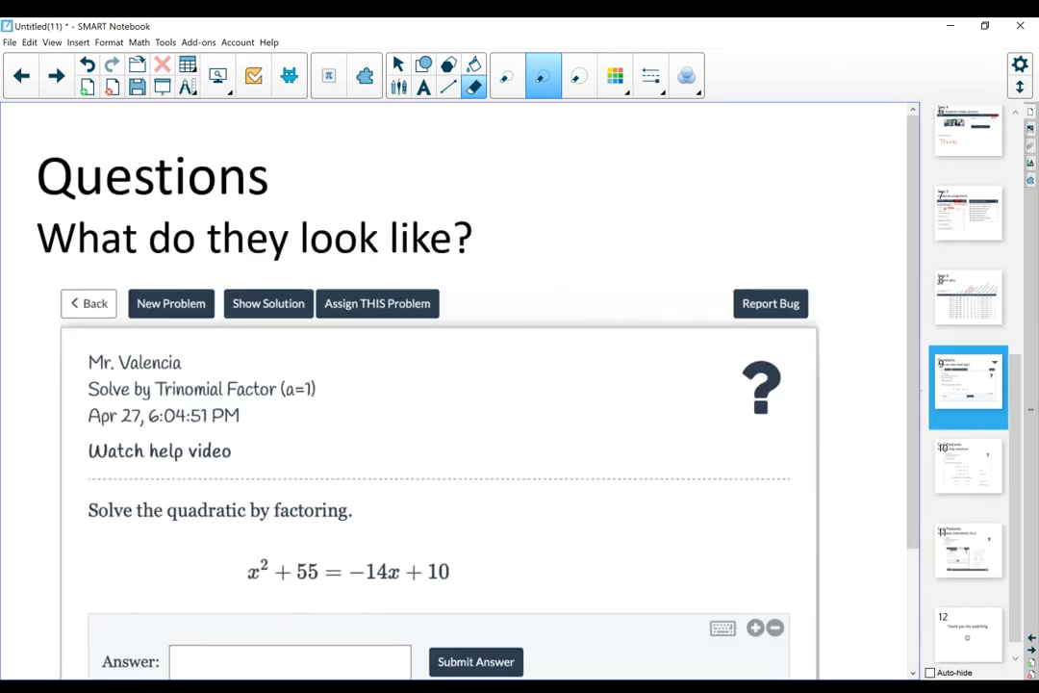
Scroll to the worked factoring solution and underline 'Watch help video' in red
{"action": "scroll", "scroll_direction": "down", "scroll_amount": 3}
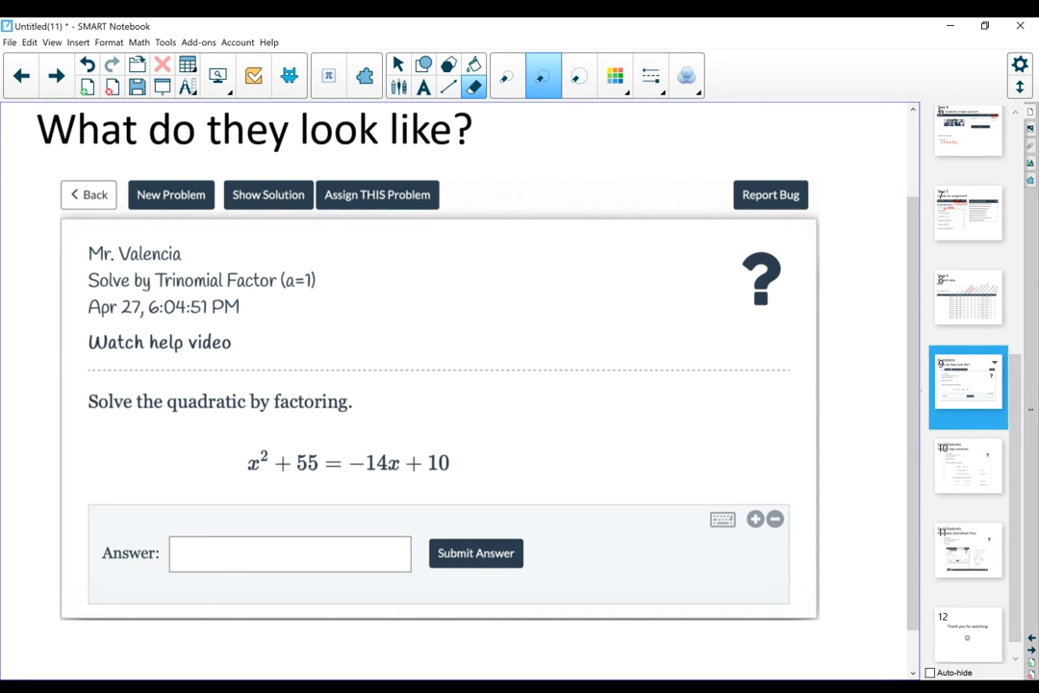
{"action": "mouse_move", "coordinate": [228, 171]}
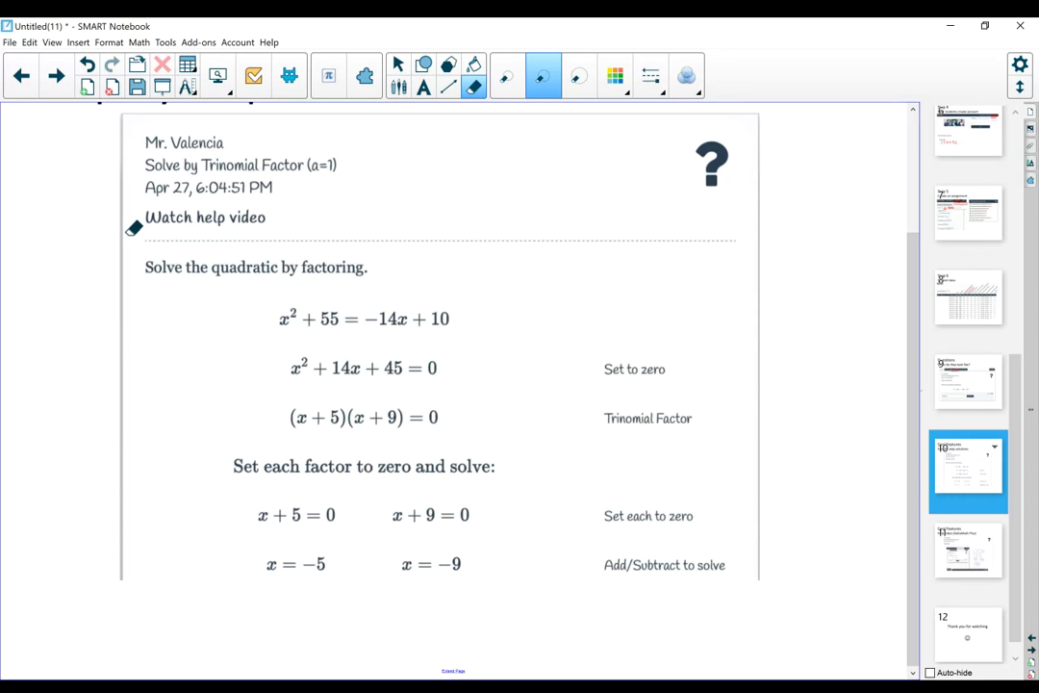
{"action": "left_click_drag", "start_coordinate": [139, 234], "coordinate": [265, 239]}
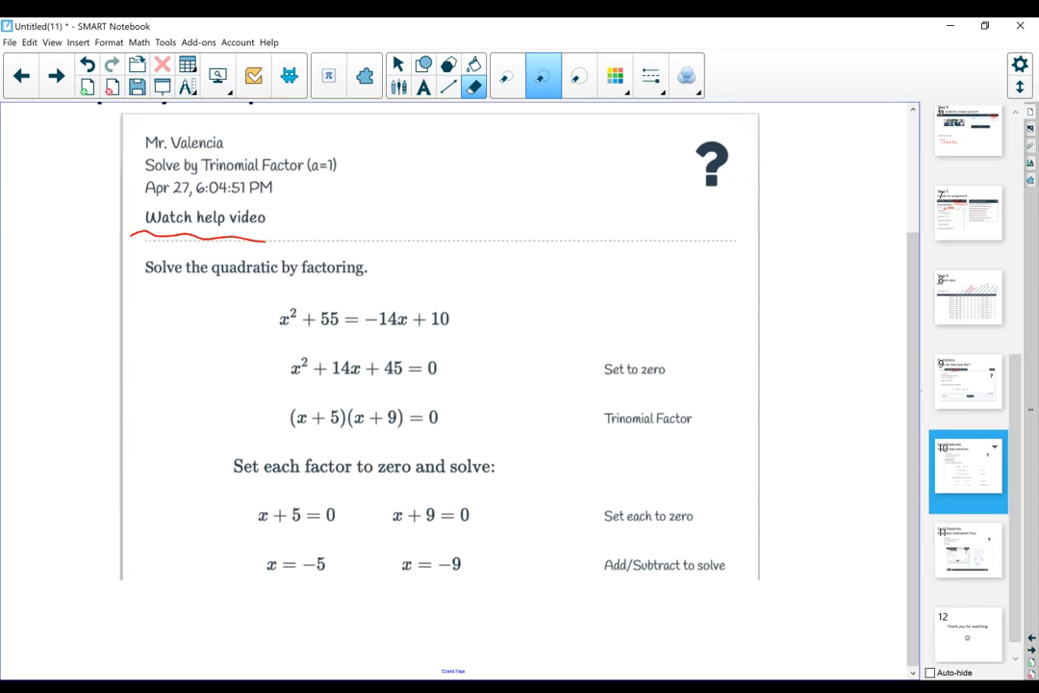